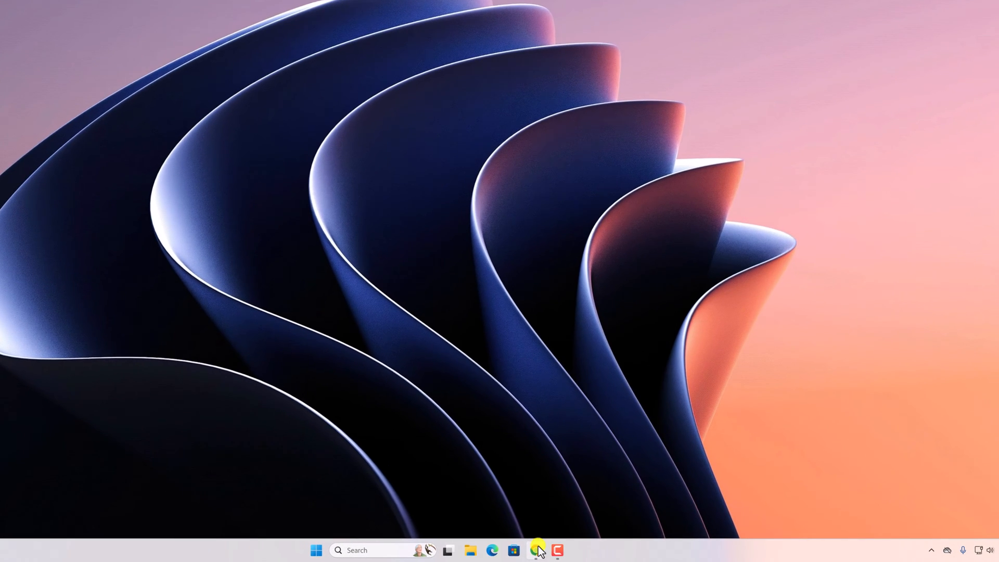
# Step: Switch to Chrome and choose the 'Download Adobe Acrobat Reader: Free PDF viewer' search result
pyautogui.click(492, 549)
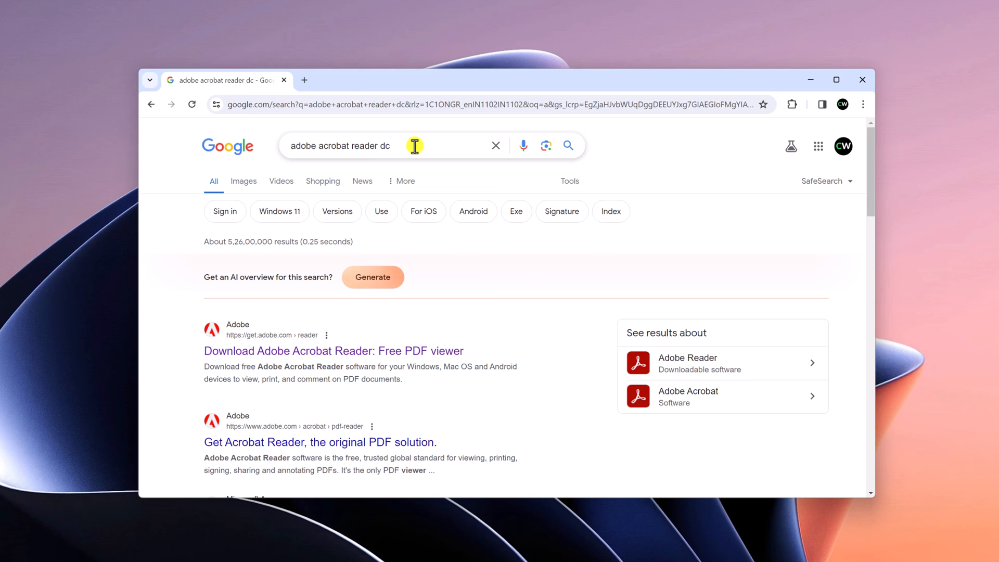
pyautogui.moveTo(278, 334)
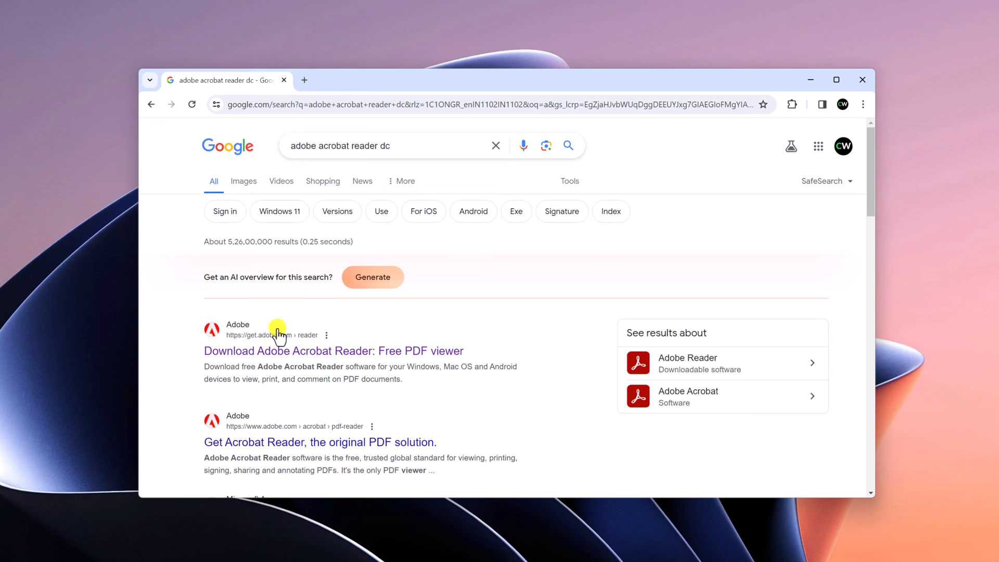
pyautogui.click(333, 351)
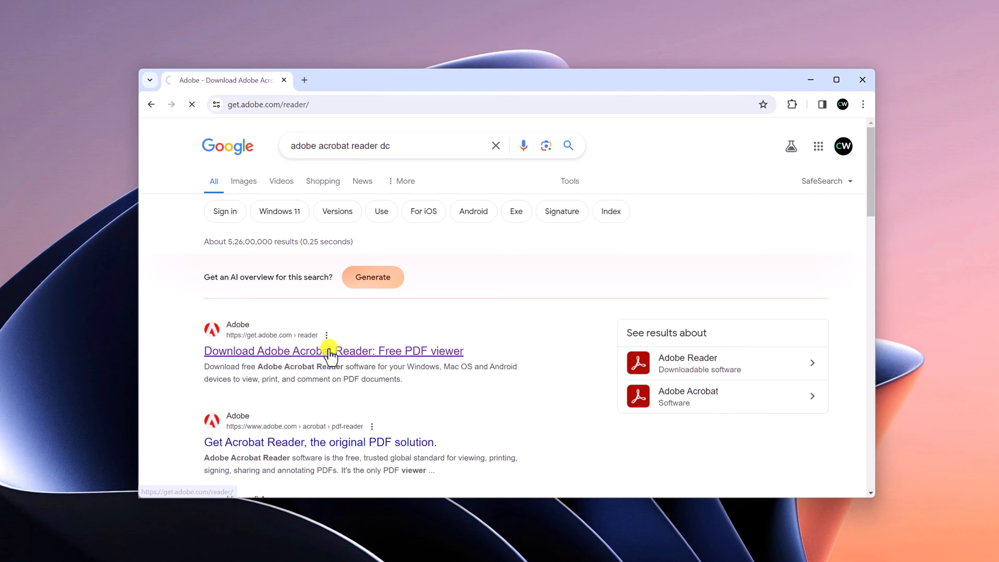
# Step: Load get.adobe.com/reader and scroll to the 'Included with your download' add-ons section
pyautogui.click(333, 351)
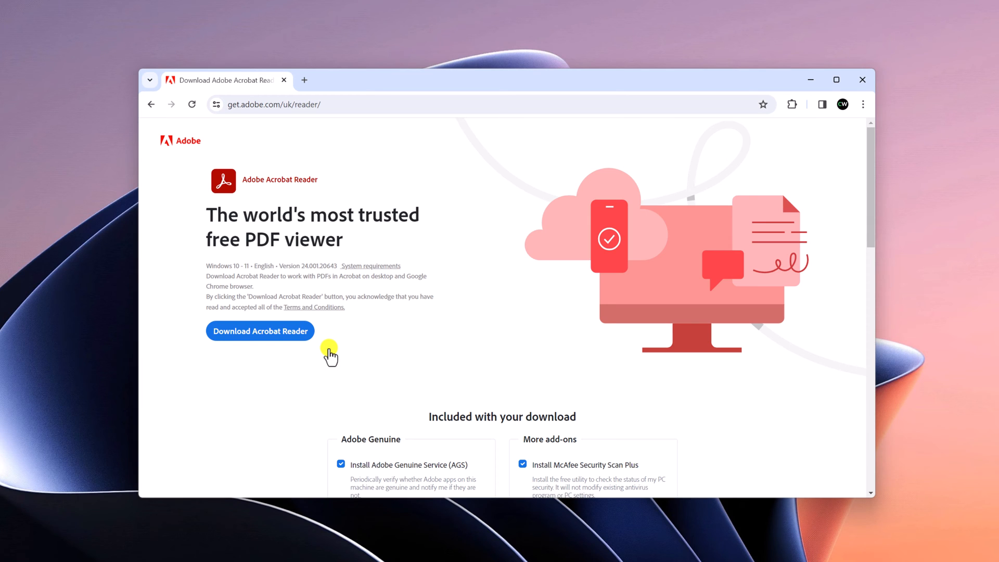
pyautogui.moveTo(522, 261)
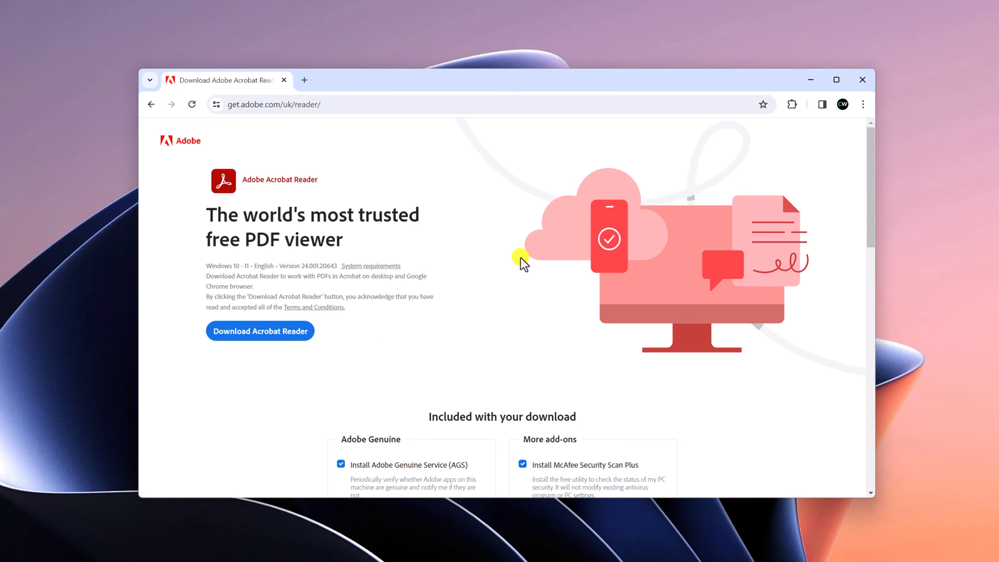
pyautogui.moveTo(531, 269)
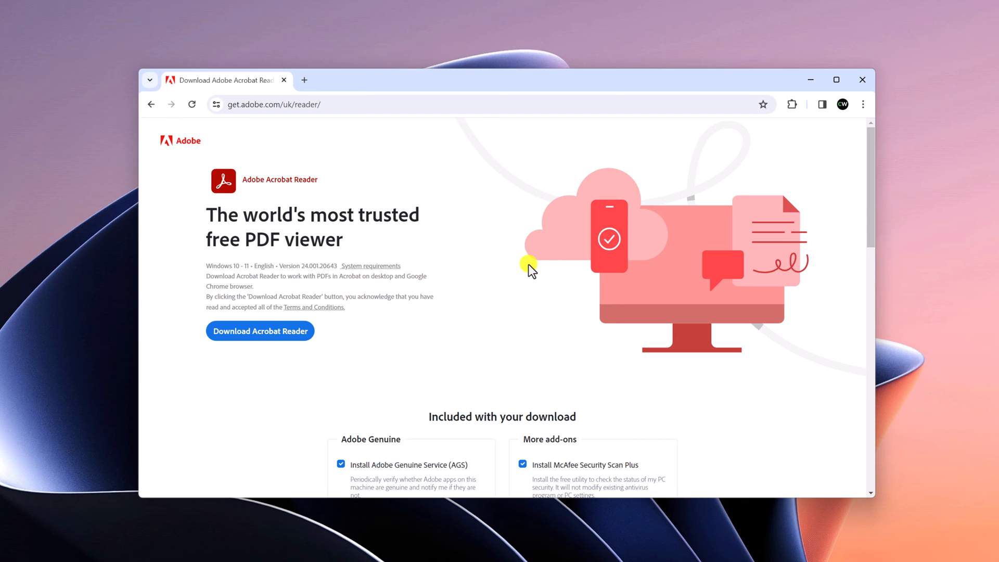
pyautogui.moveTo(486, 264)
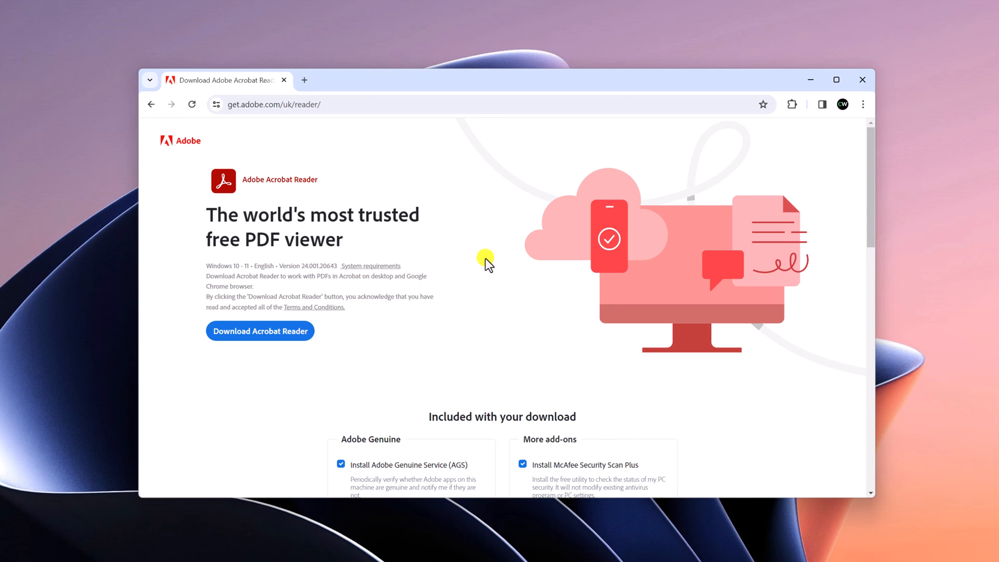
pyautogui.scroll(-3)
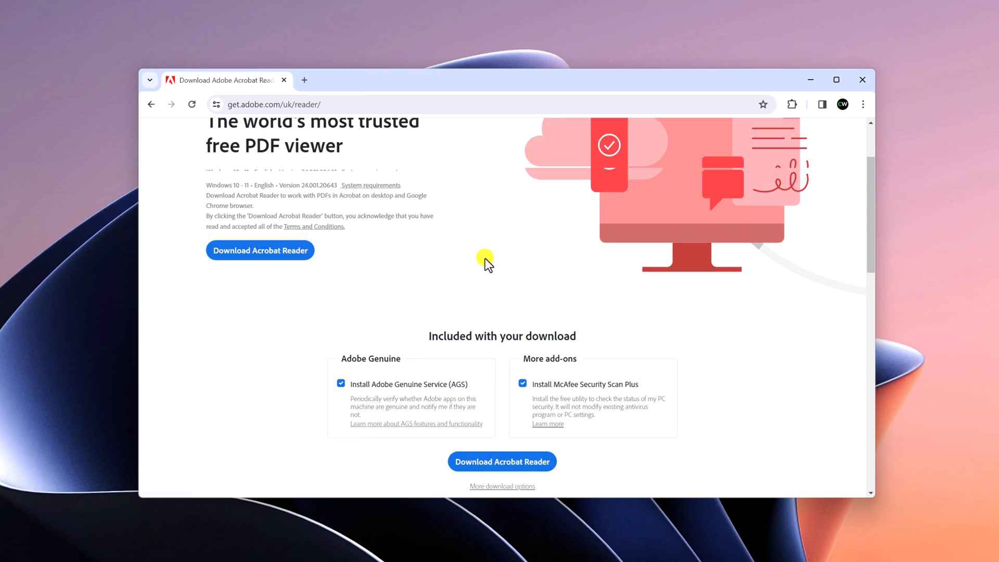
pyautogui.scroll(-3)
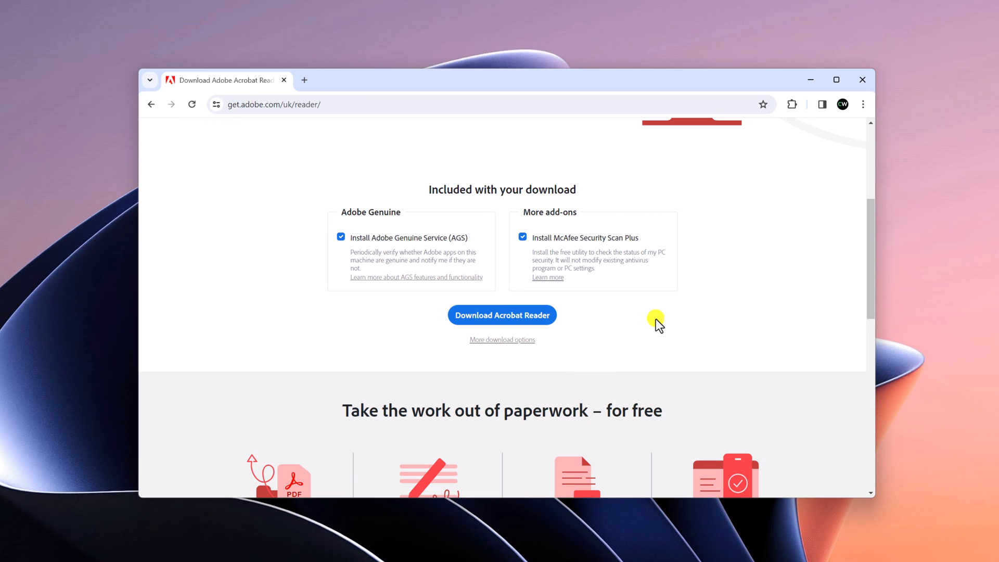
pyautogui.moveTo(477, 348)
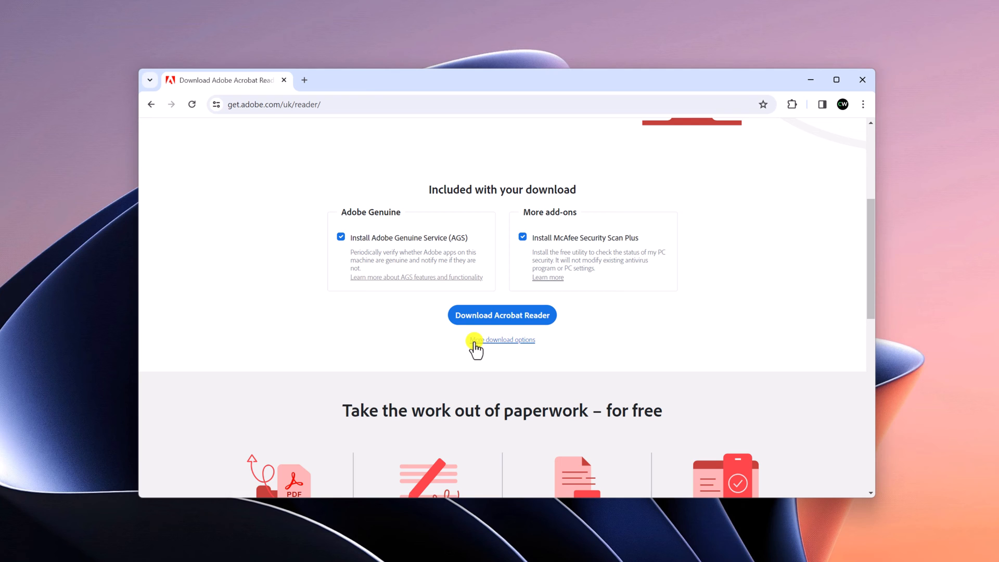
# Step: Under More download options, choose Windows 11 and English (UK), then list the Reader versions
pyautogui.click(510, 340)
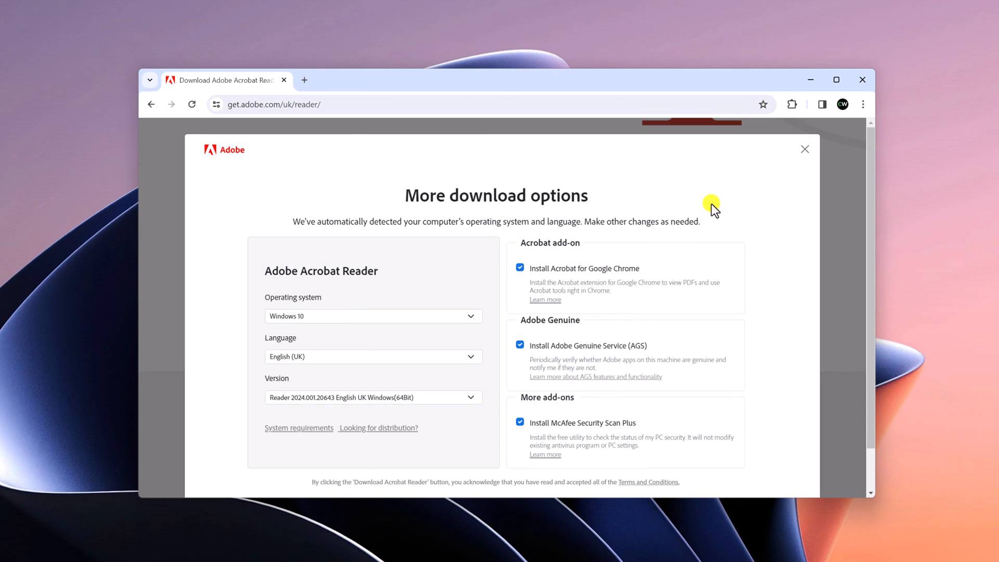
pyautogui.moveTo(327, 318)
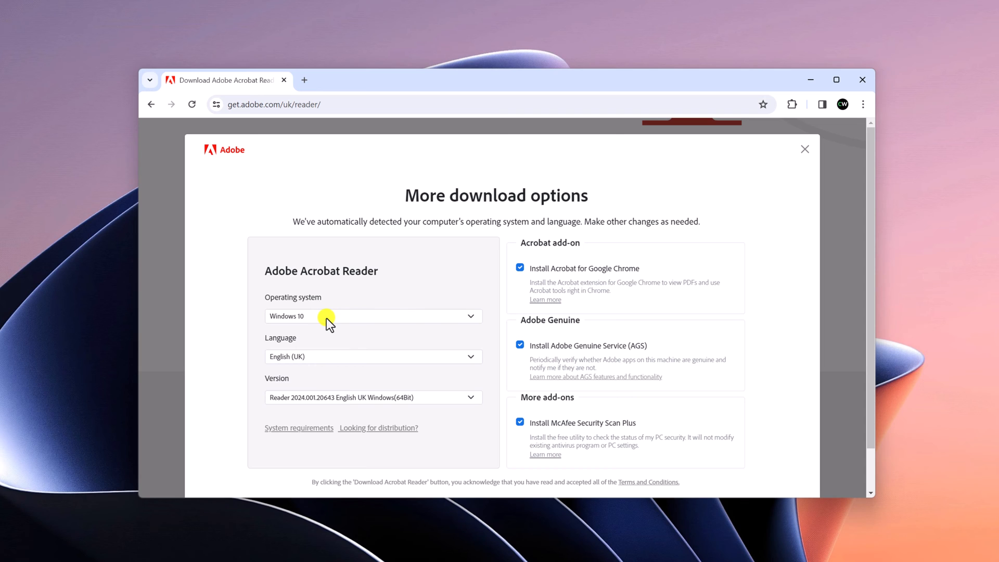
pyautogui.click(372, 316)
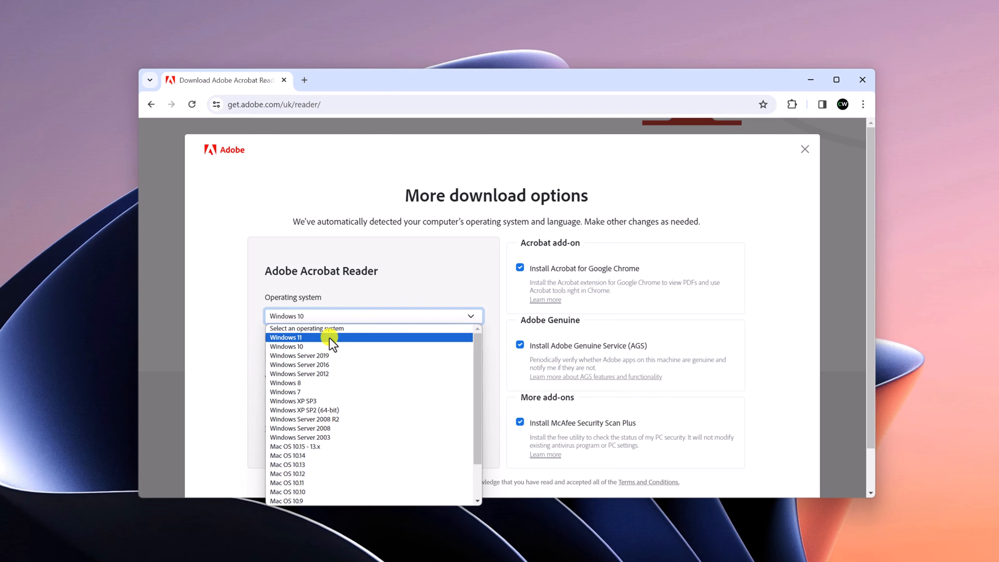
pyautogui.click(285, 337)
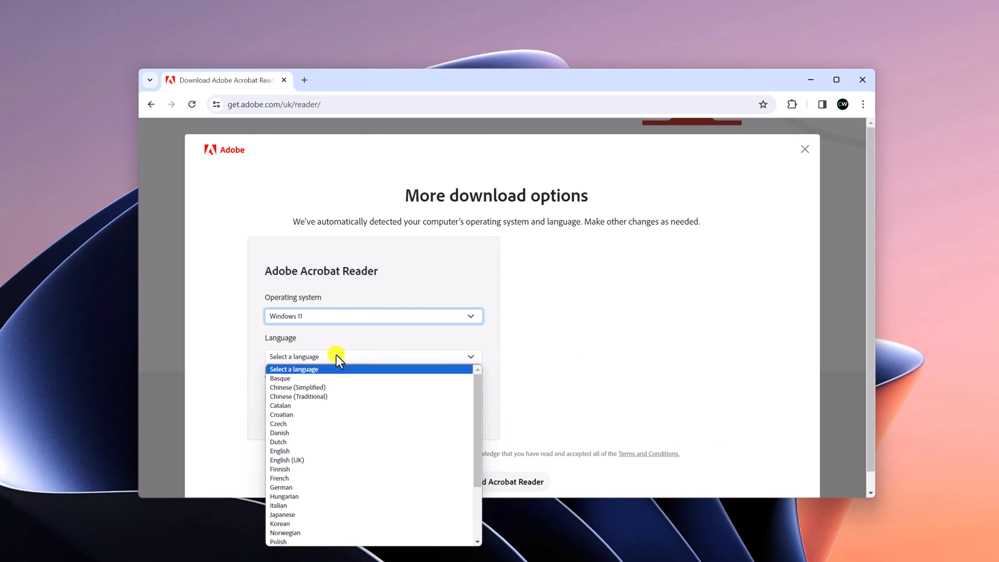
pyautogui.moveTo(306, 460)
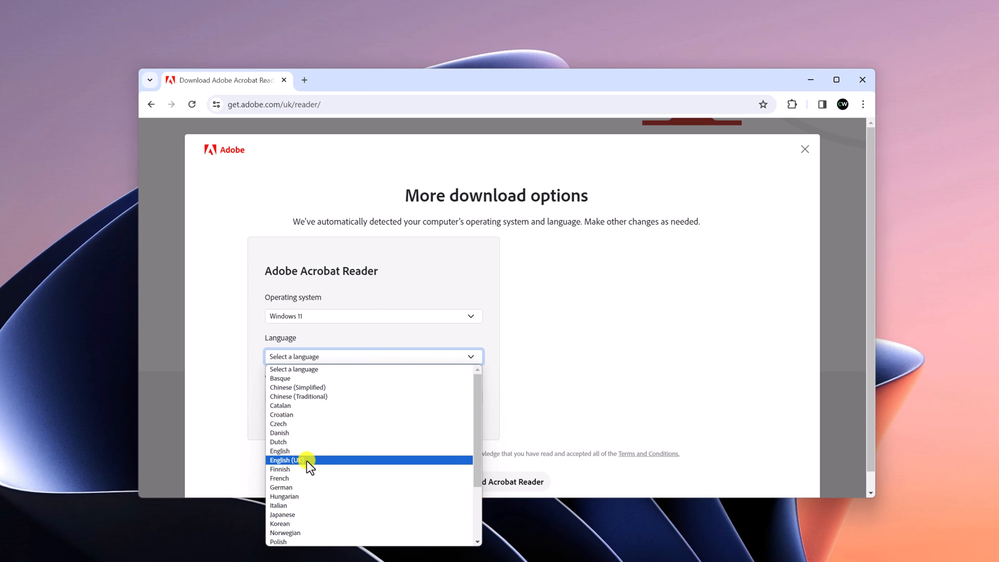
pyautogui.click(289, 459)
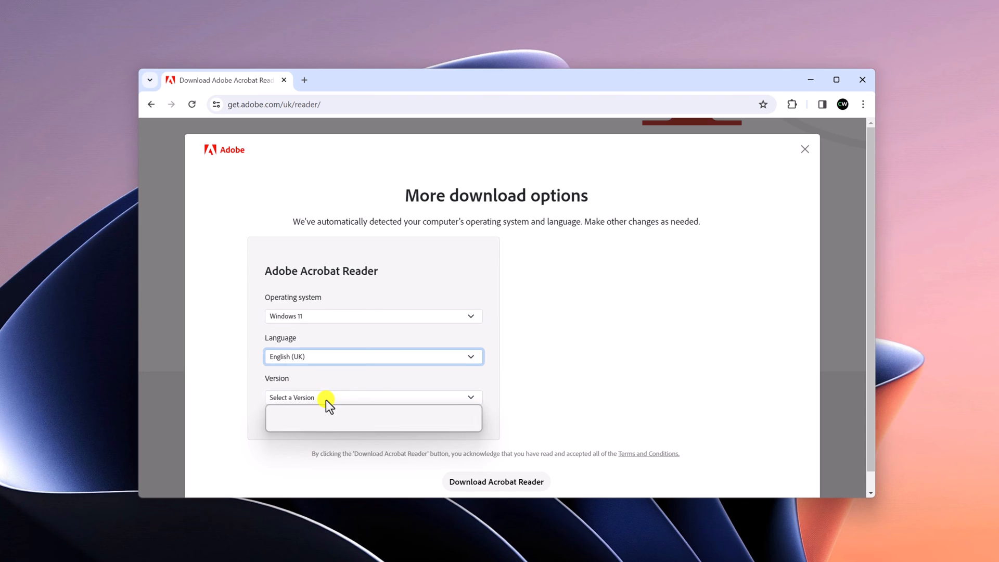
pyautogui.click(373, 397)
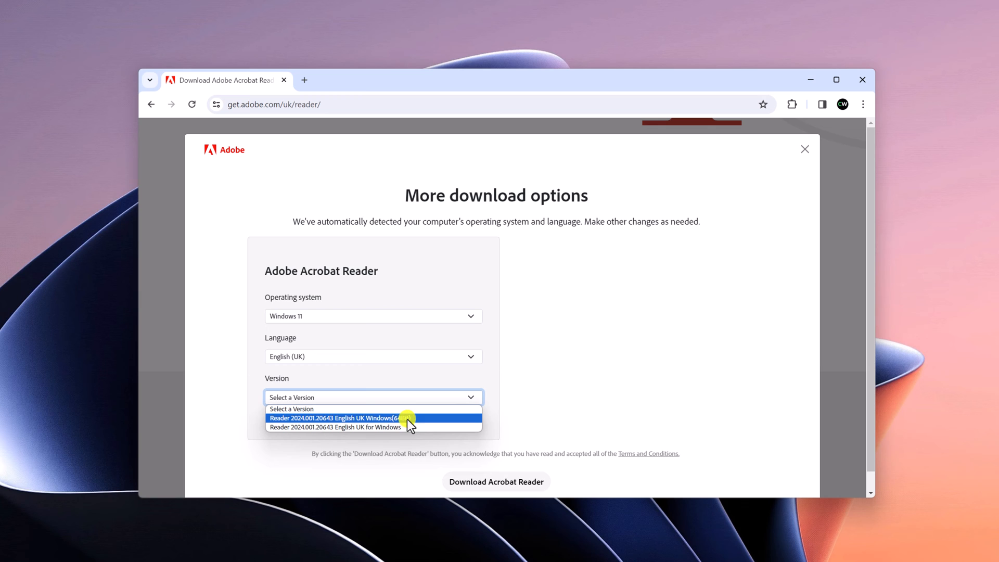
pyautogui.moveTo(314, 426)
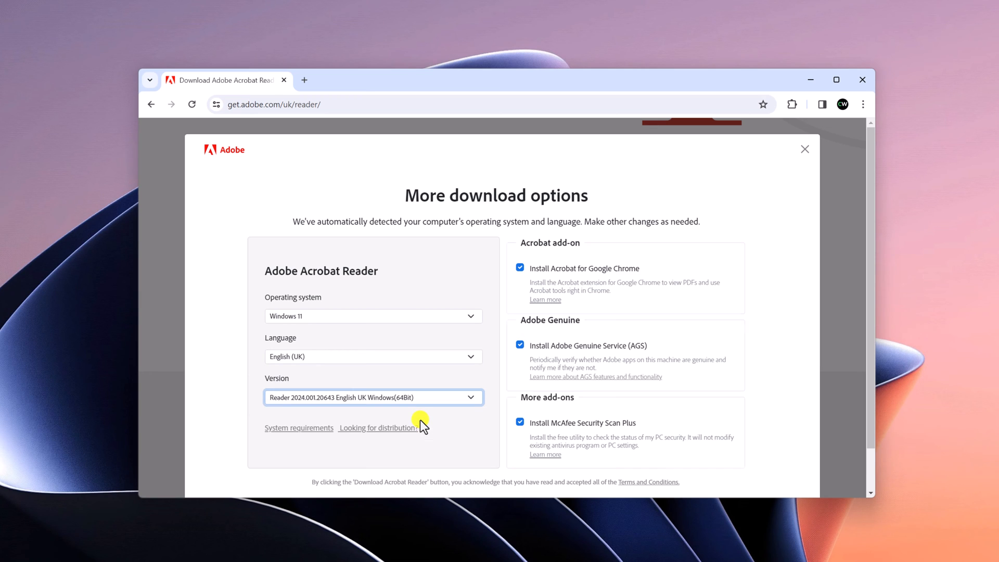
pyautogui.moveTo(656, 249)
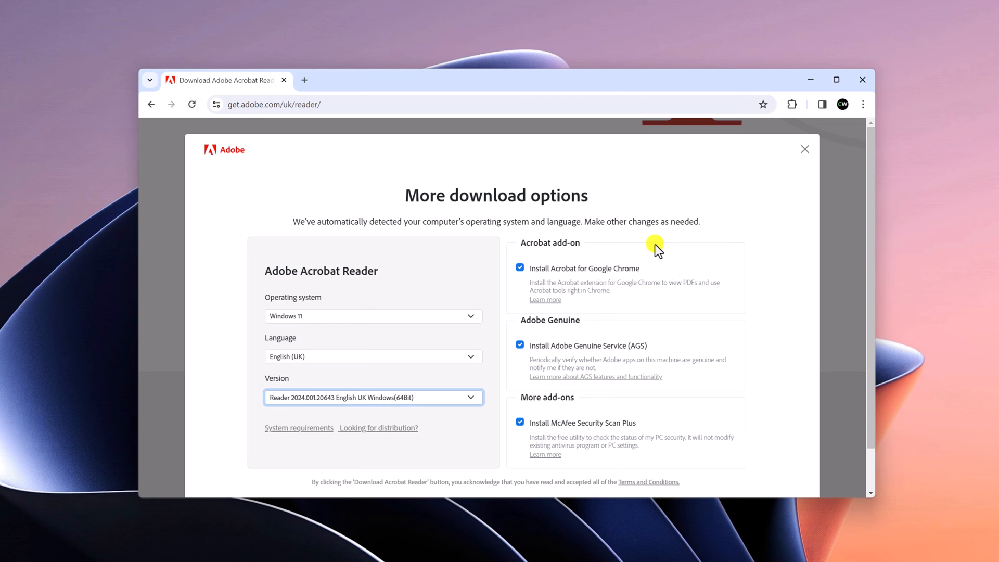
pyautogui.moveTo(571, 280)
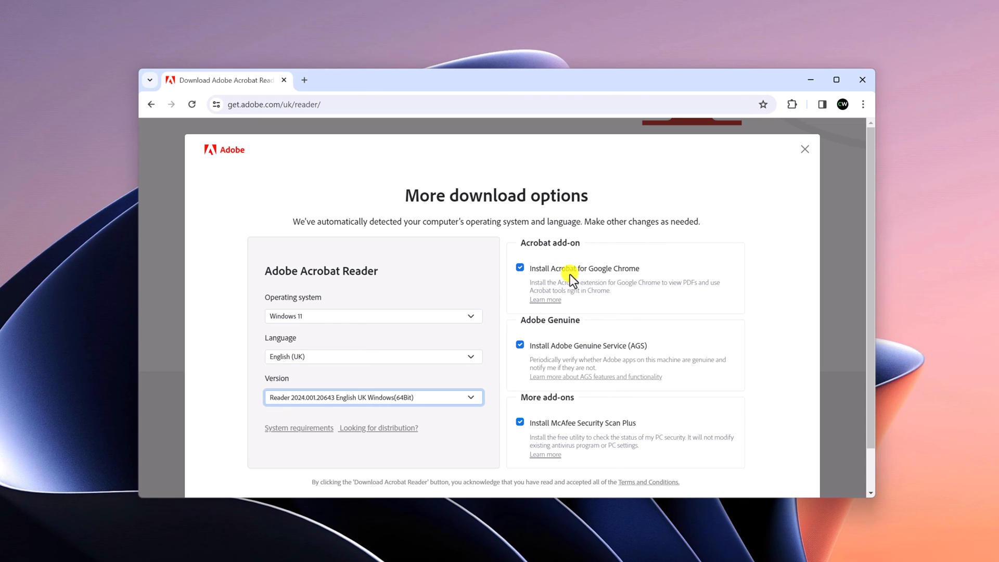
pyautogui.moveTo(662, 273)
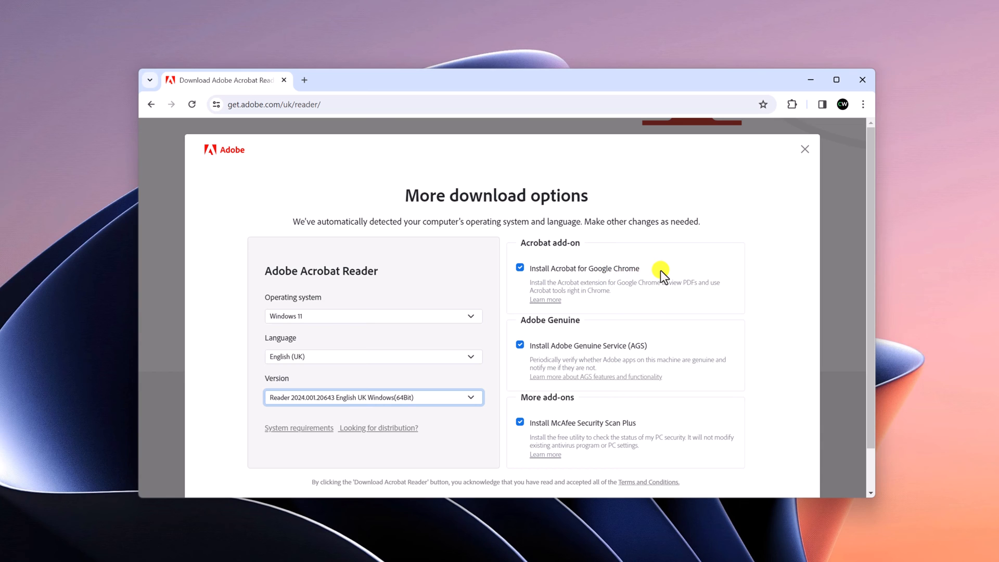
# Step: Untick the Chrome extension and Adobe Genuine Service add-ons and scroll to the Download button
pyautogui.click(520, 267)
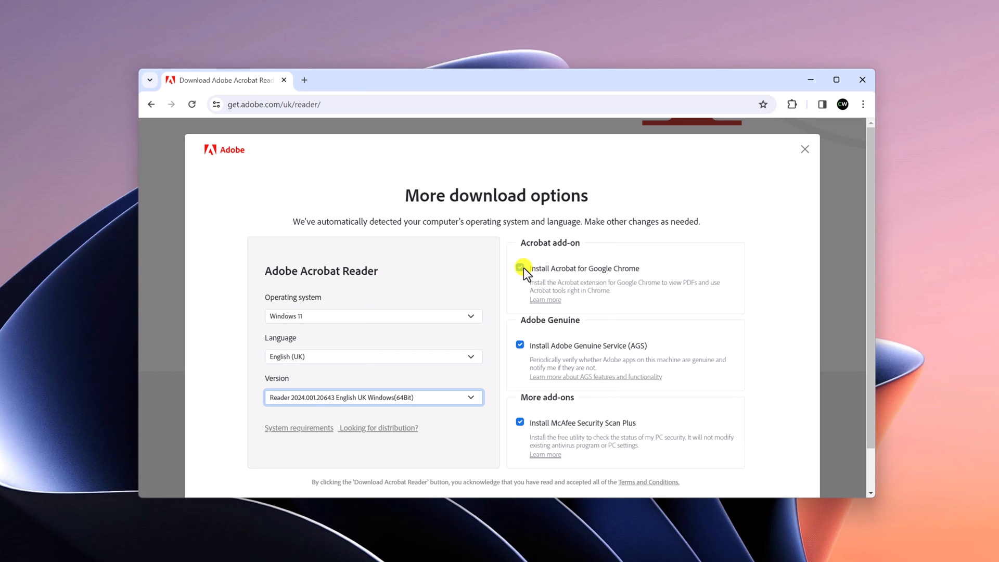
pyautogui.click(521, 267)
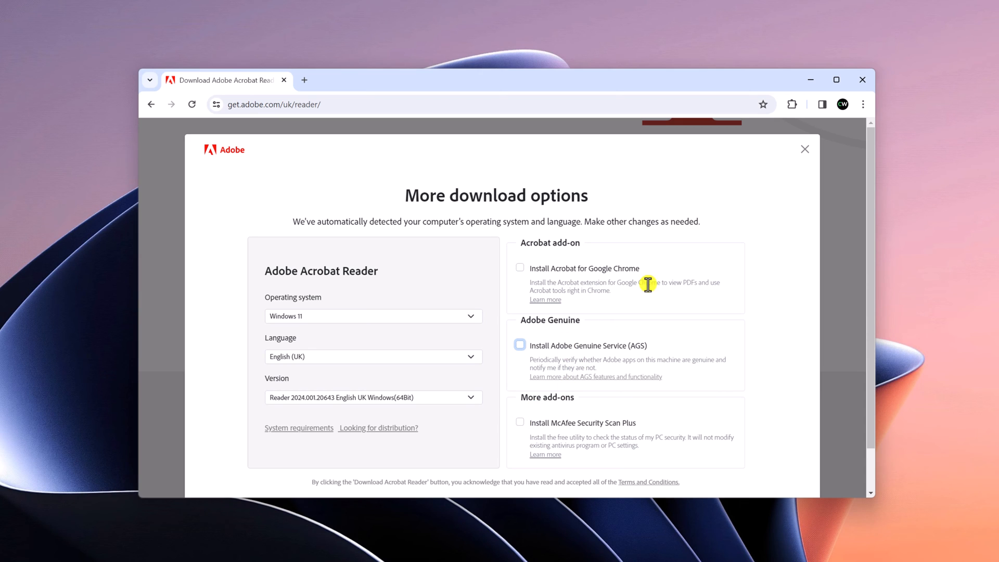
pyautogui.moveTo(681, 246)
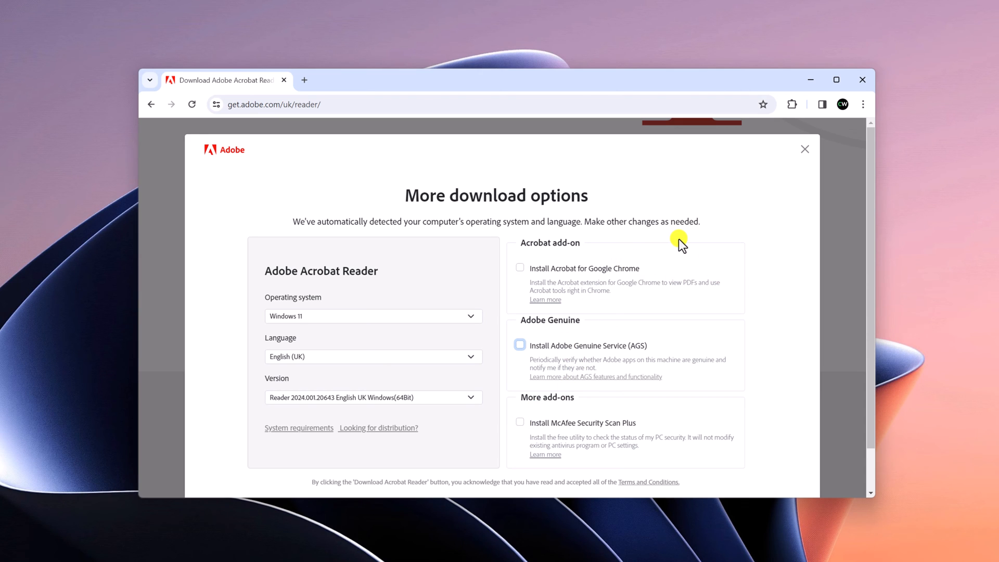
pyautogui.scroll(-3)
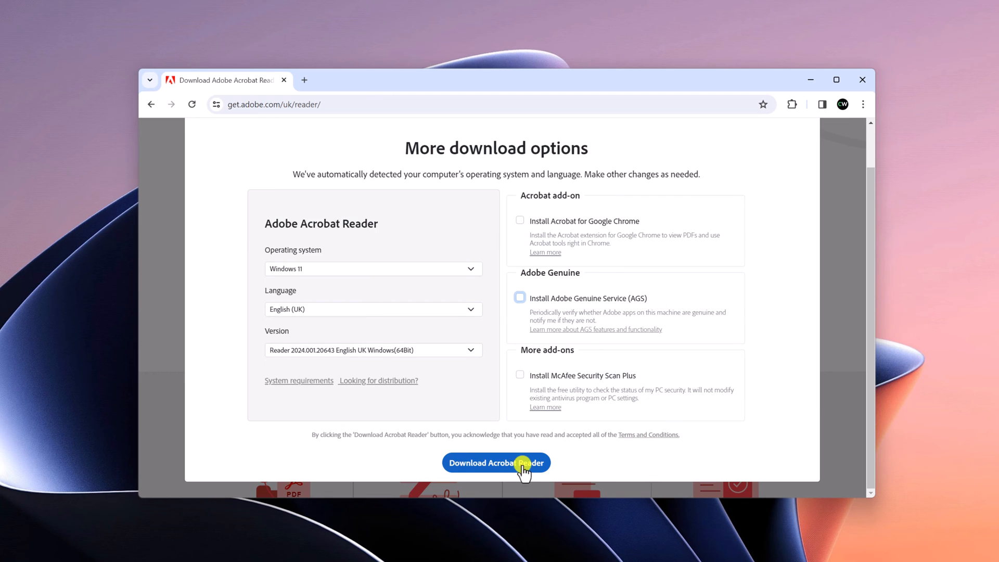
# Step: Download Acrobat Reader and run Reader_uk_install.exe from Chrome's downloads bubble
pyautogui.click(495, 462)
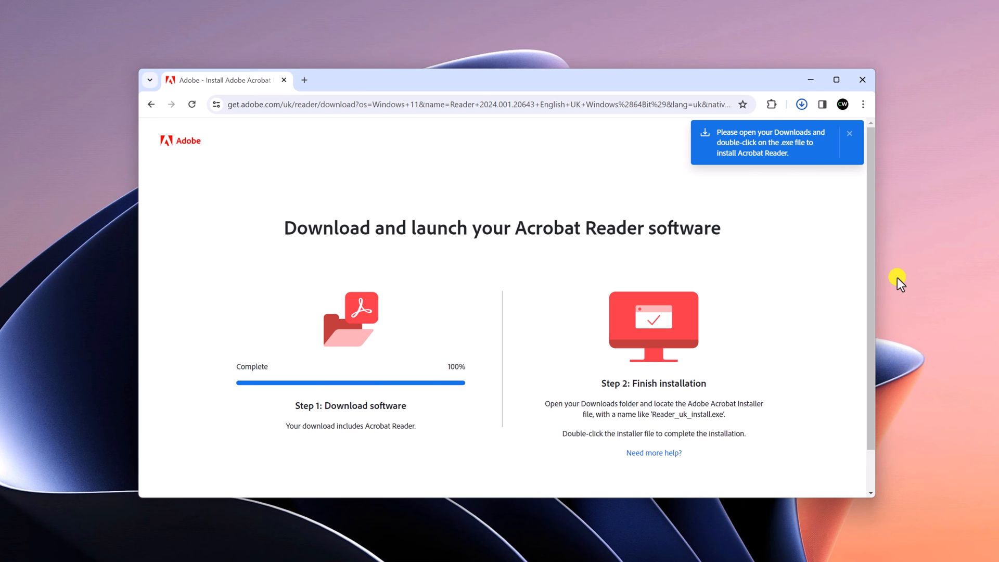
pyautogui.click(801, 104)
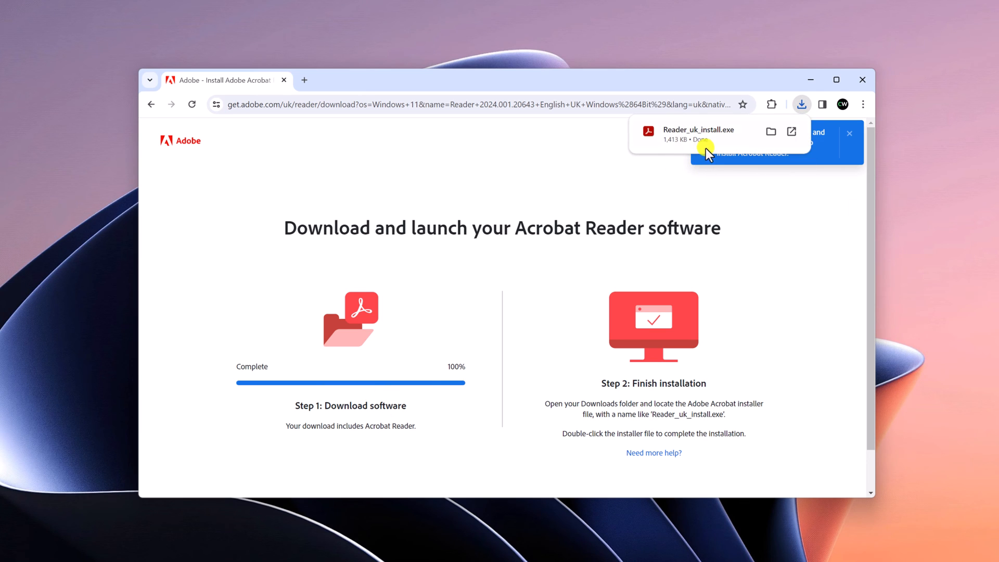
pyautogui.moveTo(722, 140)
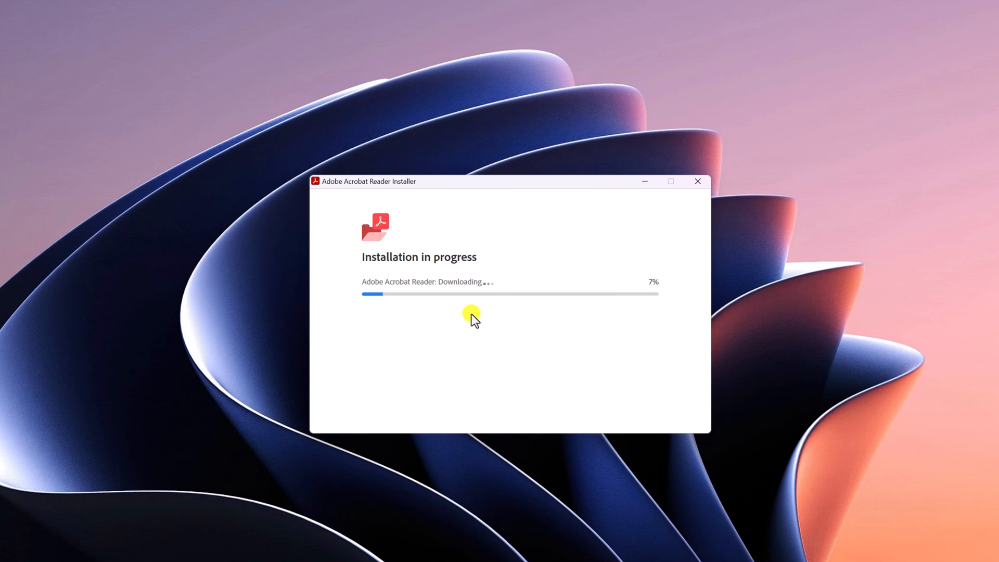
pyautogui.moveTo(542, 369)
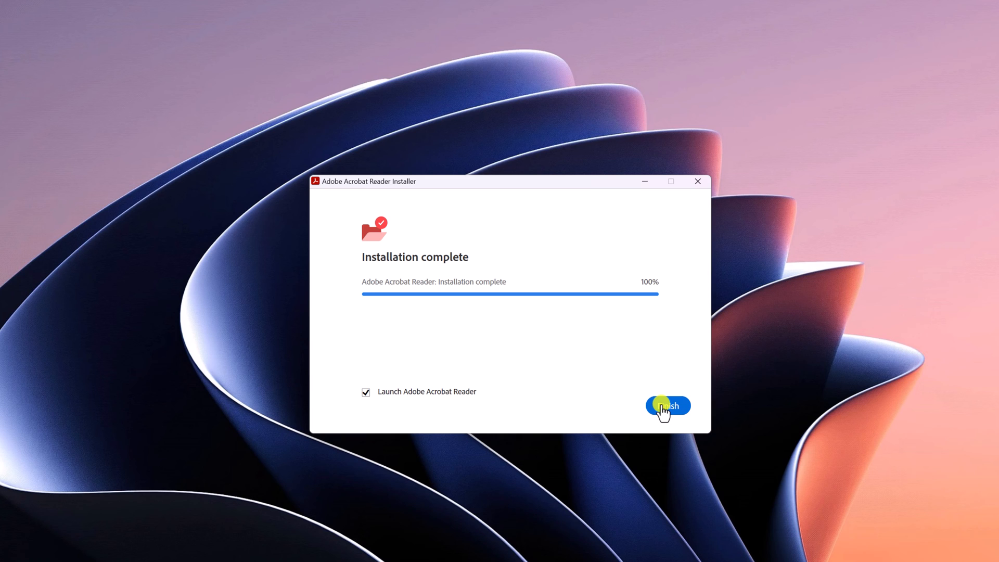
# Step: Finish the installer with Launch Adobe Acrobat Reader ticked so Reader starts
pyautogui.click(668, 406)
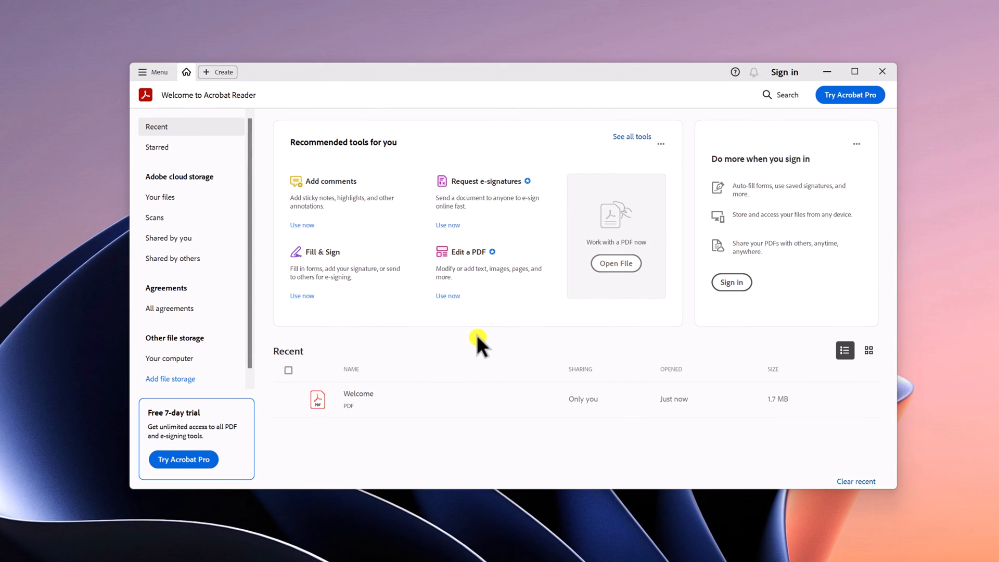
pyautogui.moveTo(370, 399)
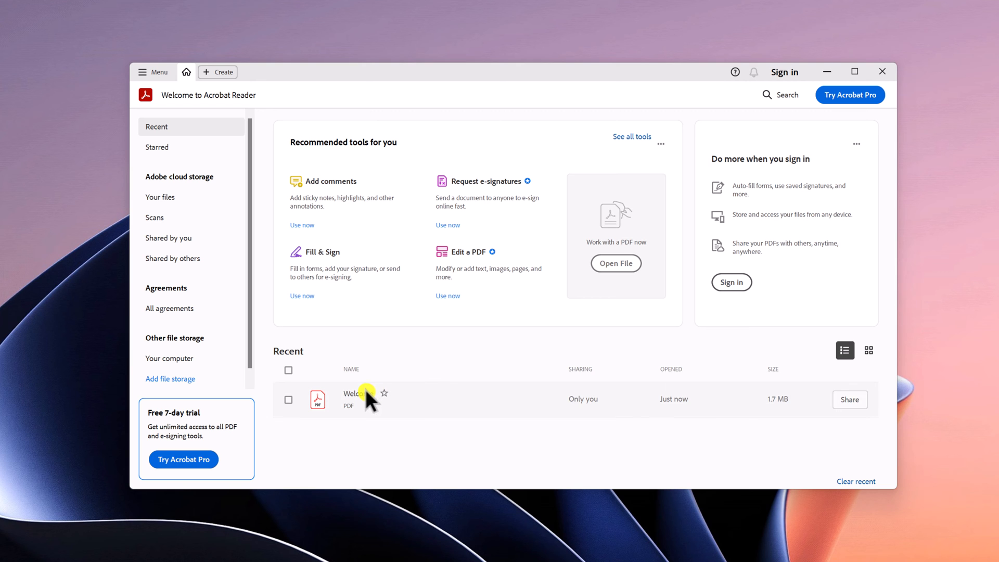
# Step: View the Welcome PDF from the Recent list, then close Acrobat Reader
pyautogui.doubleClick(353, 393)
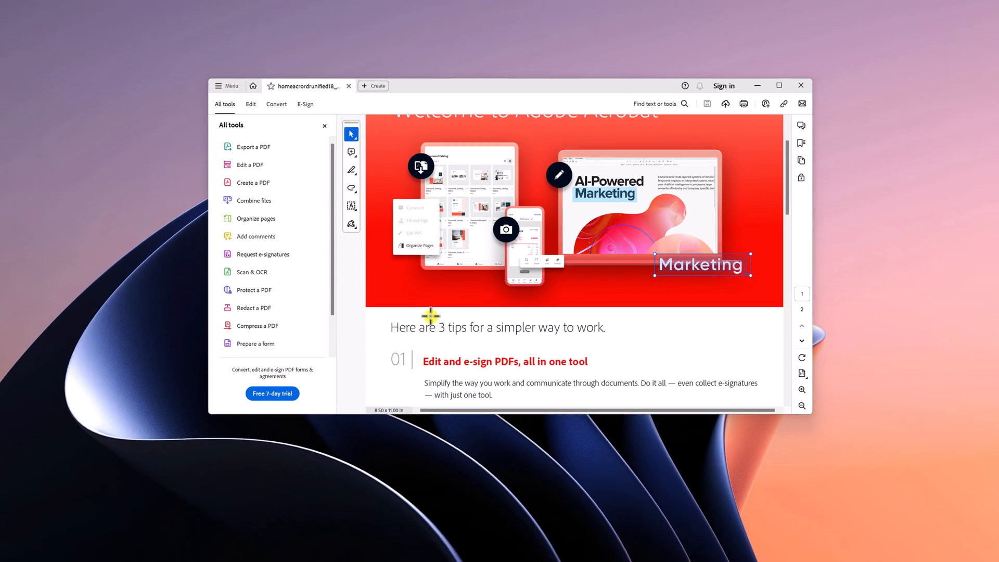
pyautogui.click(800, 86)
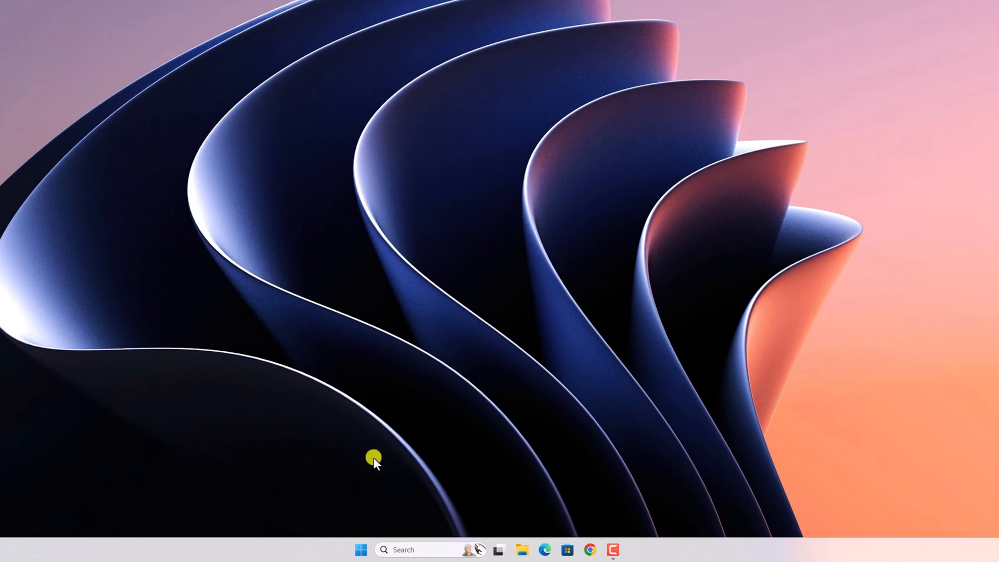
# Step: From the Start button's quick menu, go into Windows Settings and its Apps section
pyautogui.rightClick(361, 549)
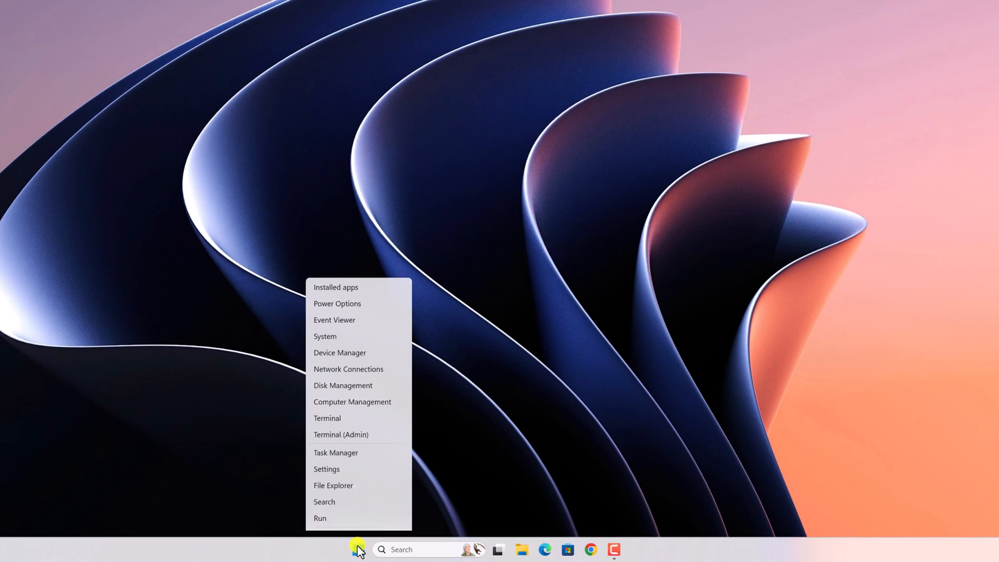
pyautogui.click(326, 469)
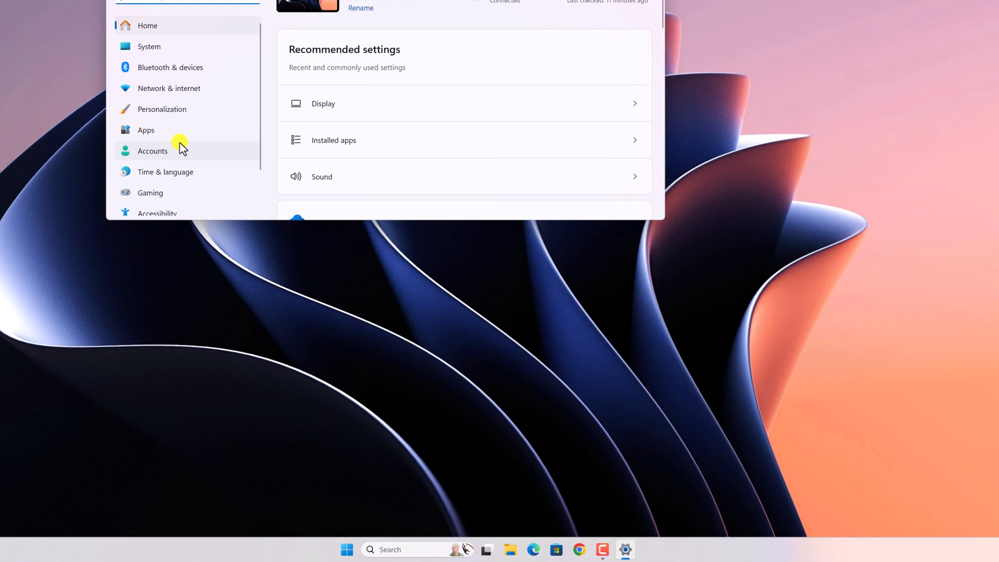
pyautogui.click(145, 130)
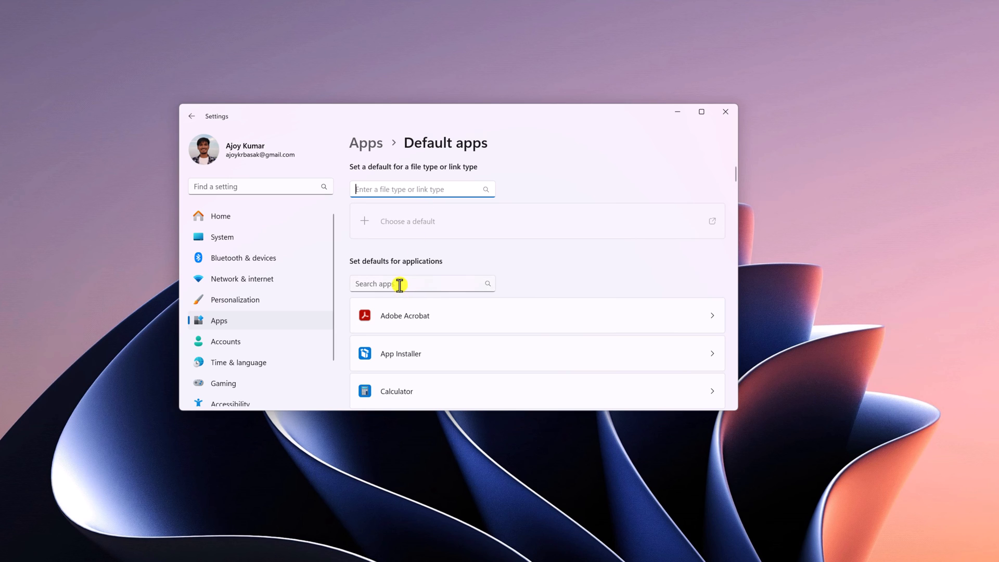
pyautogui.moveTo(524, 322)
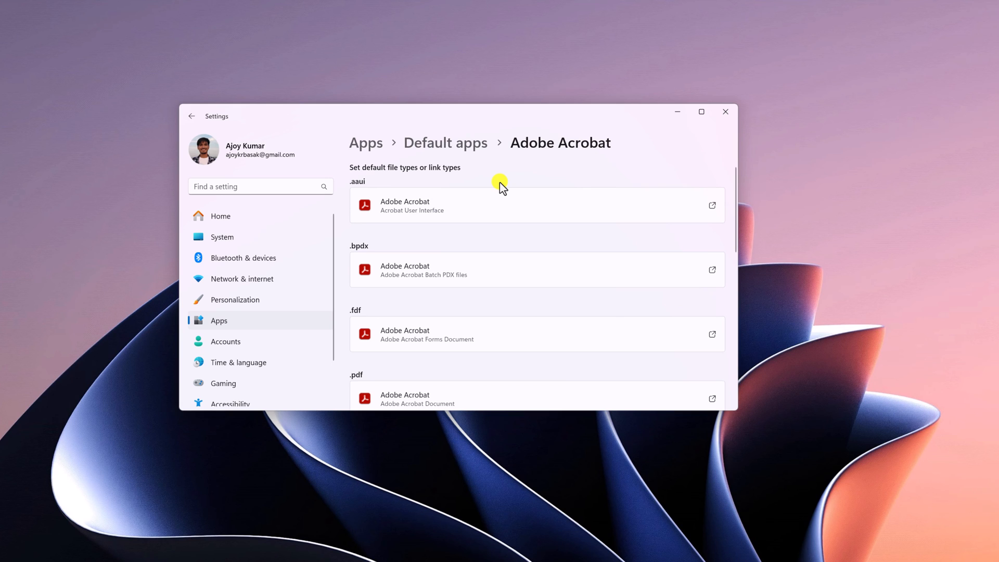
pyautogui.moveTo(503, 196)
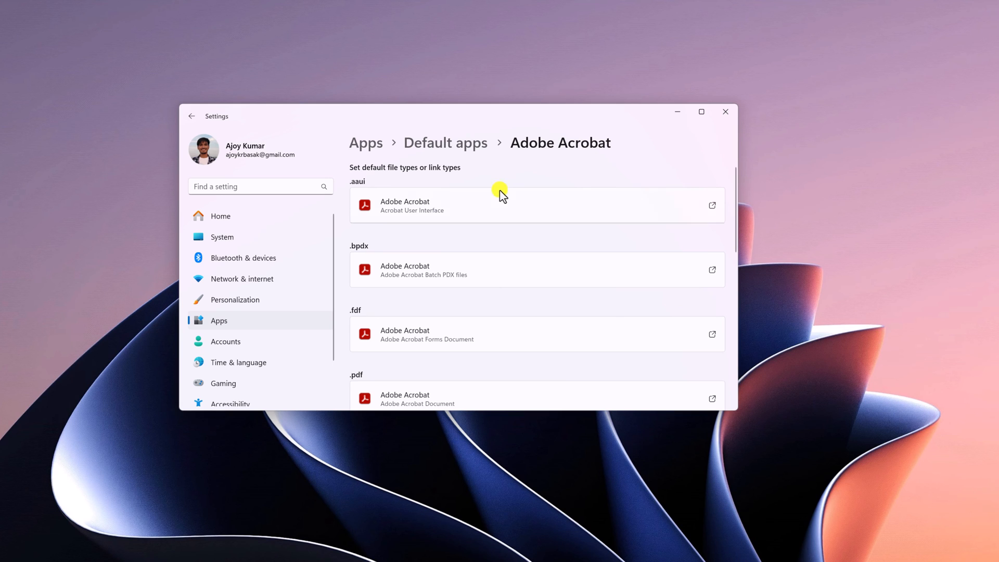
# Step: Set Adobe Acrobat as the default for .pdf files and close Settings
pyautogui.scroll(-3)
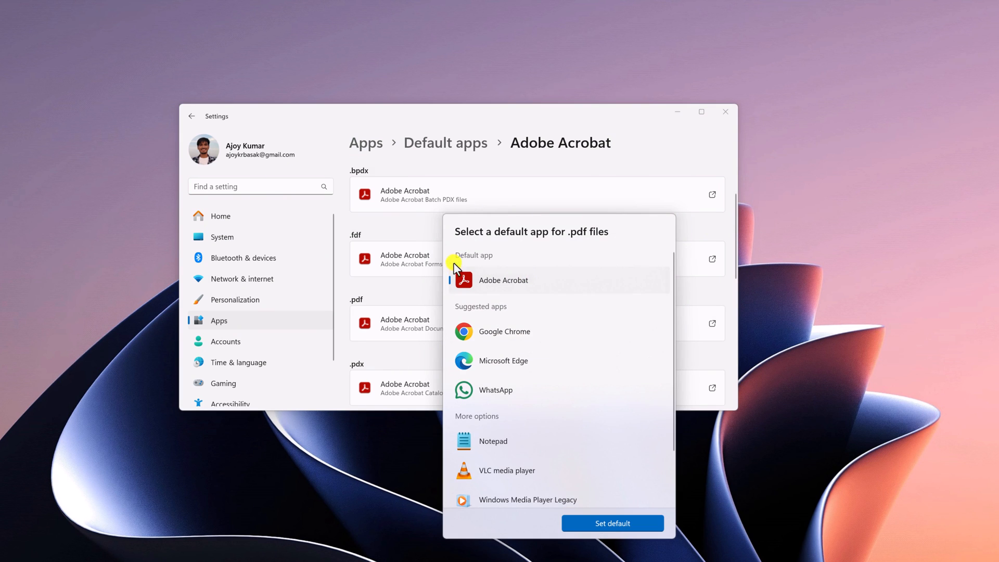
pyautogui.moveTo(584, 247)
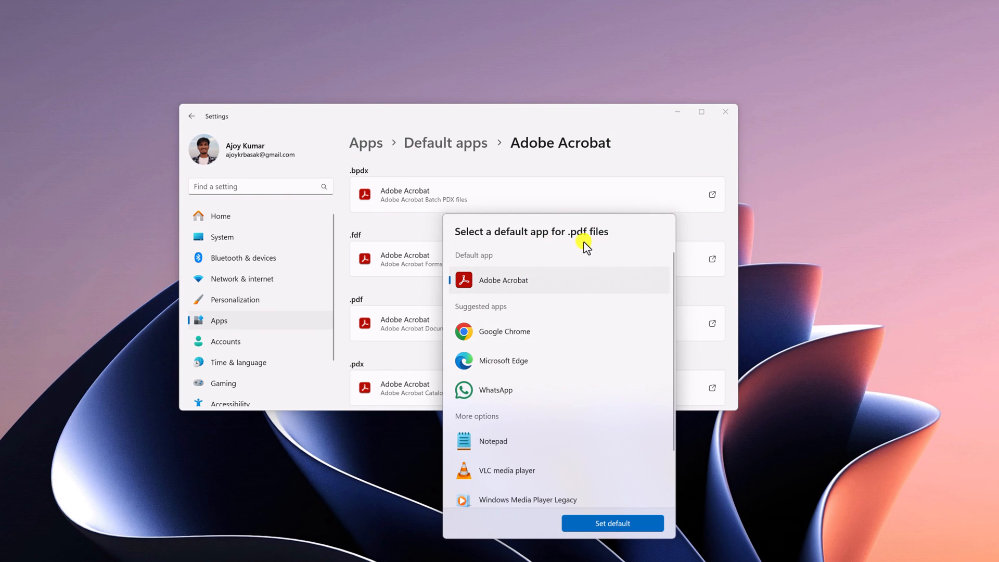
pyautogui.moveTo(544, 285)
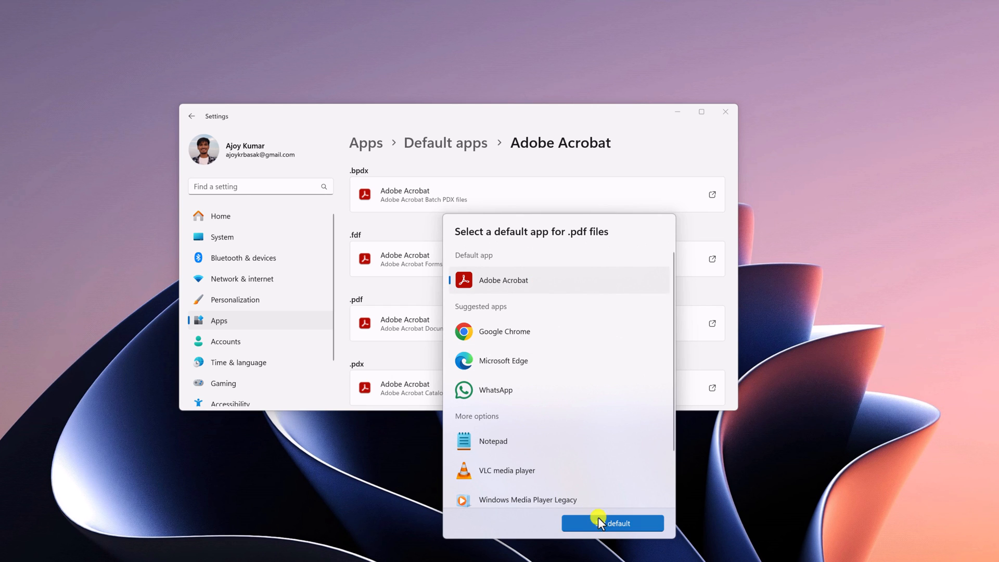
pyautogui.click(612, 522)
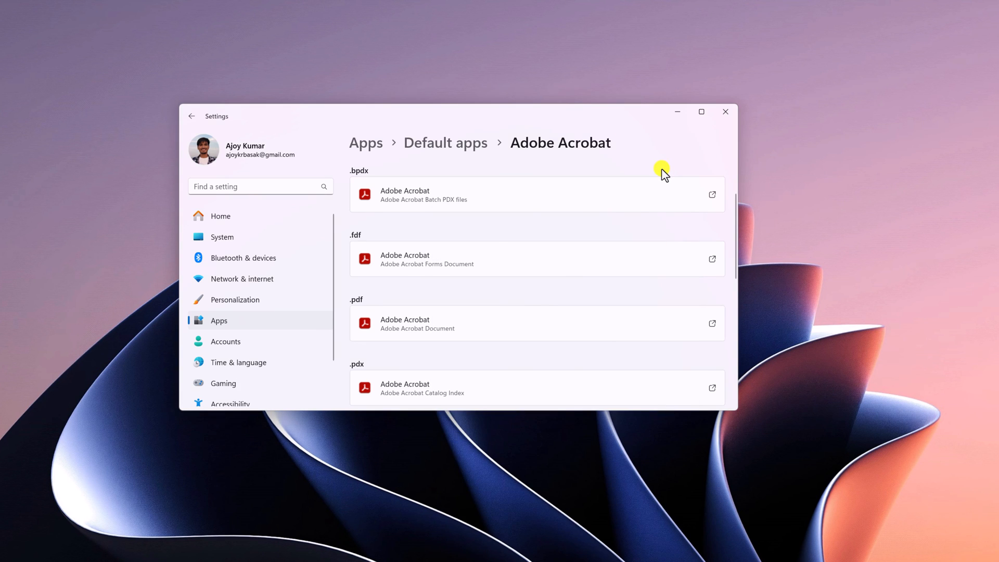
pyautogui.moveTo(725, 111)
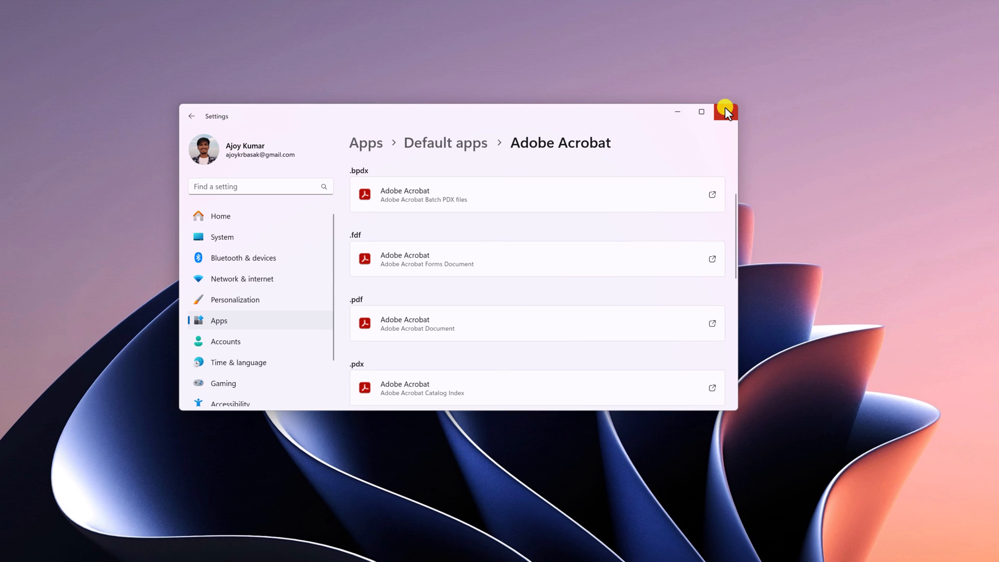
pyautogui.moveTo(726, 109)
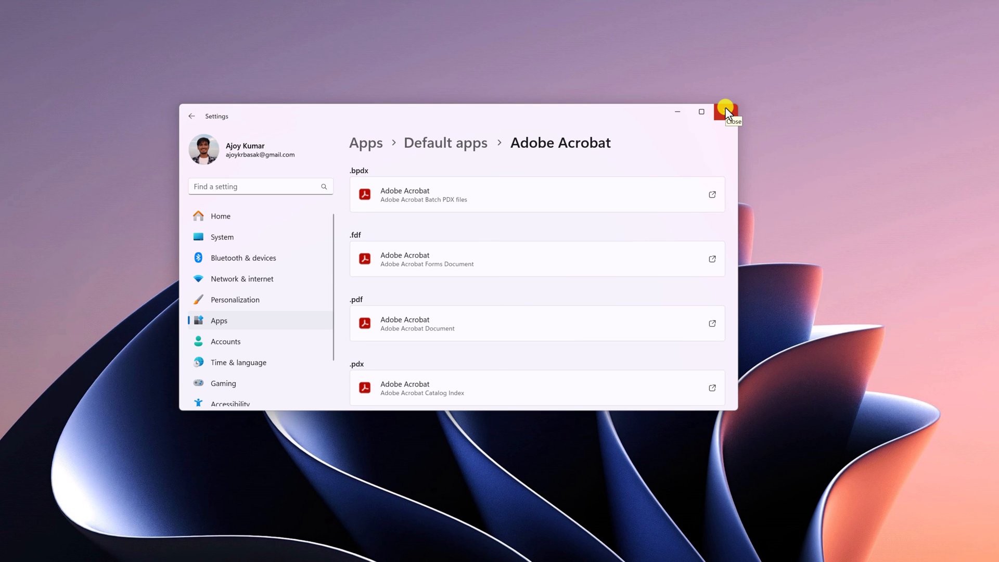
pyautogui.click(725, 111)
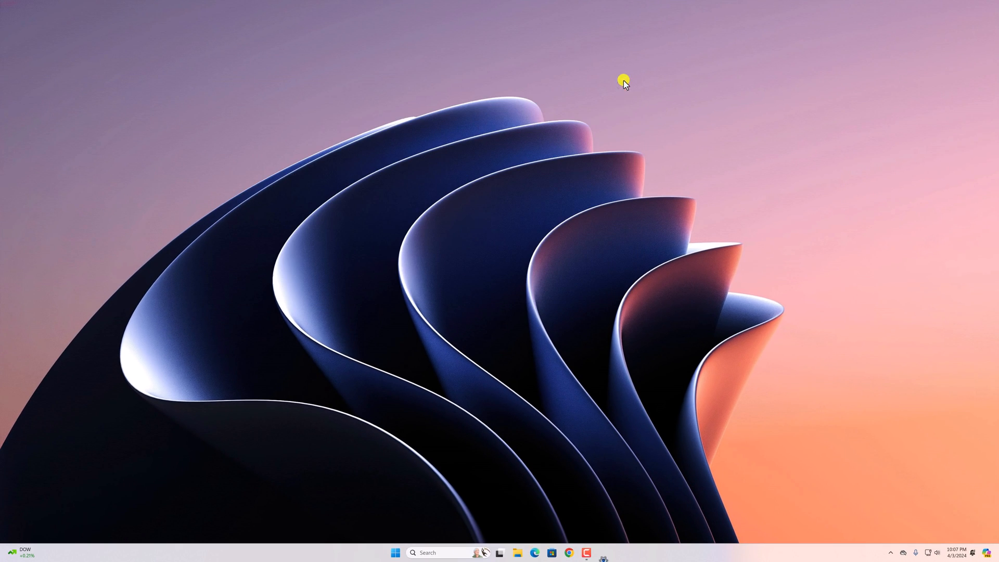
pyautogui.moveTo(535, 221)
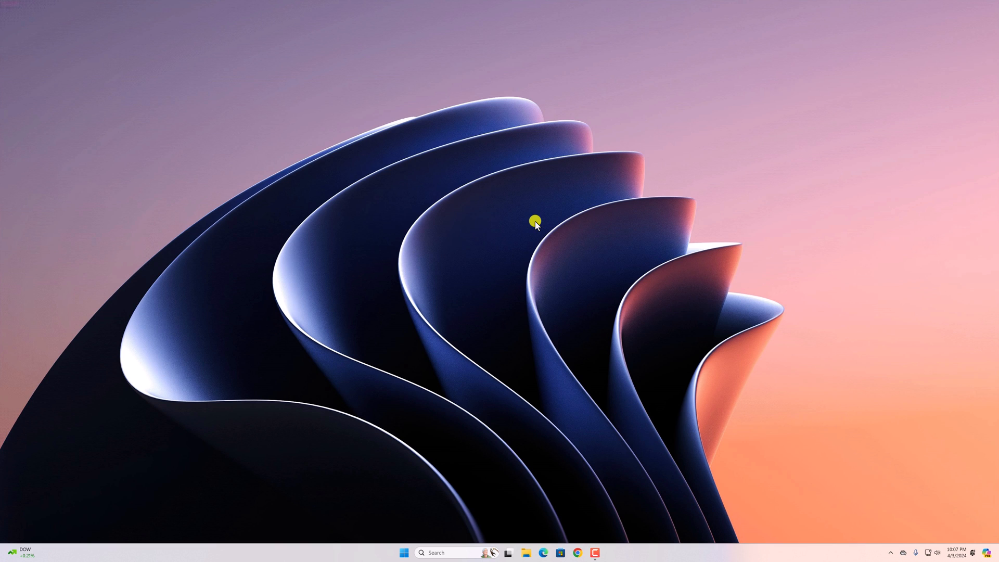